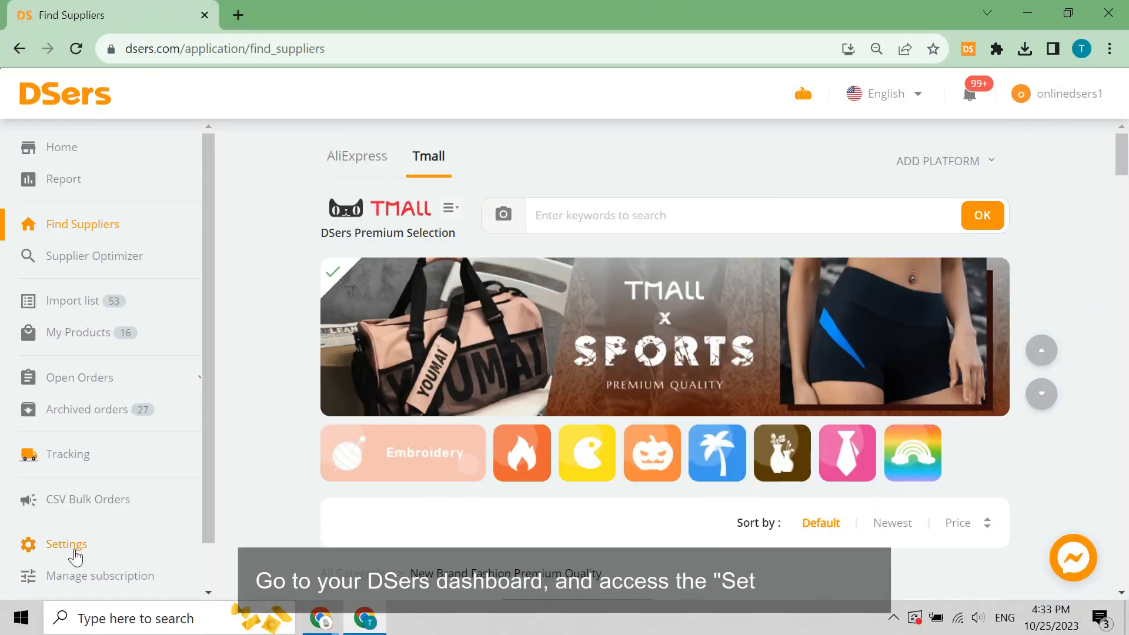
Reach the Fulfill Flow Manager's Fulfillment Settings and switch to the Wix store
click(66, 543)
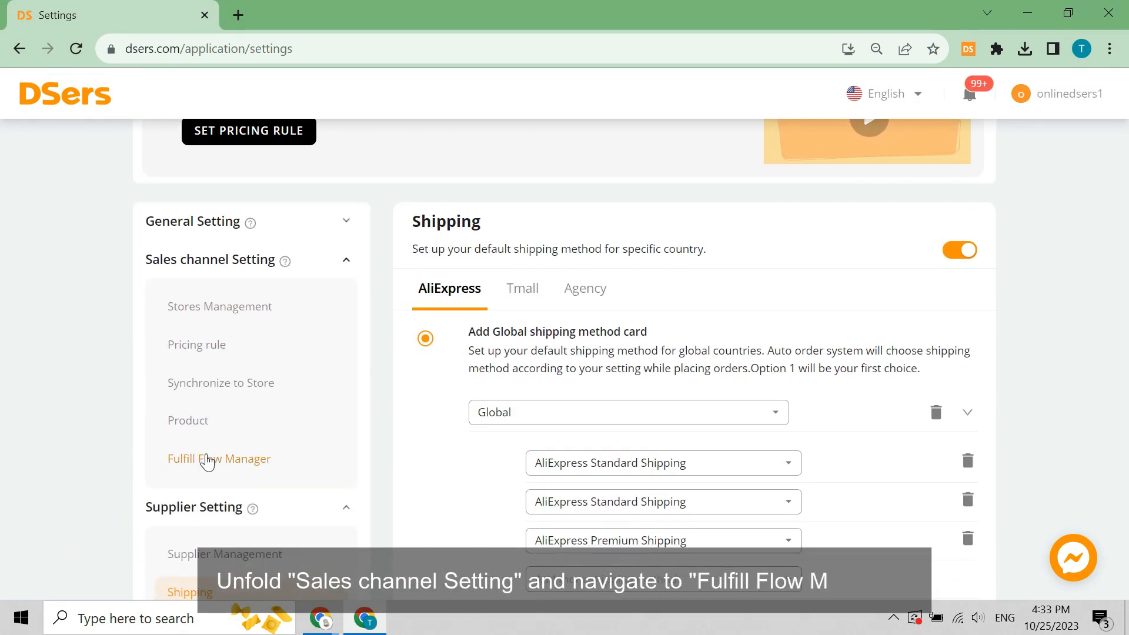
click(219, 458)
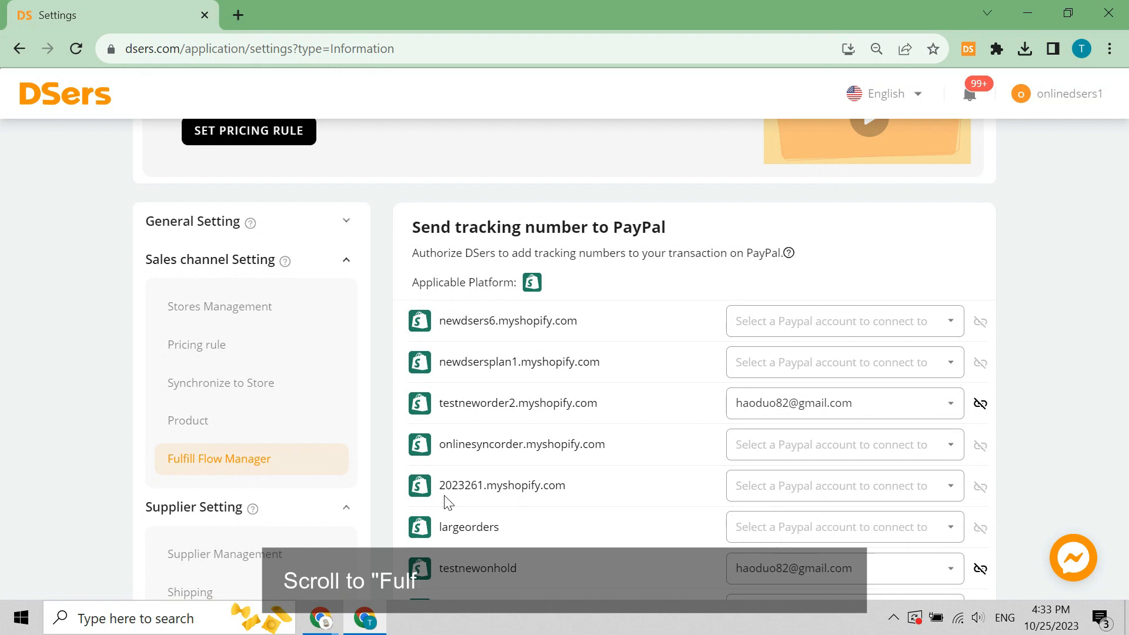
scroll(down, 3)
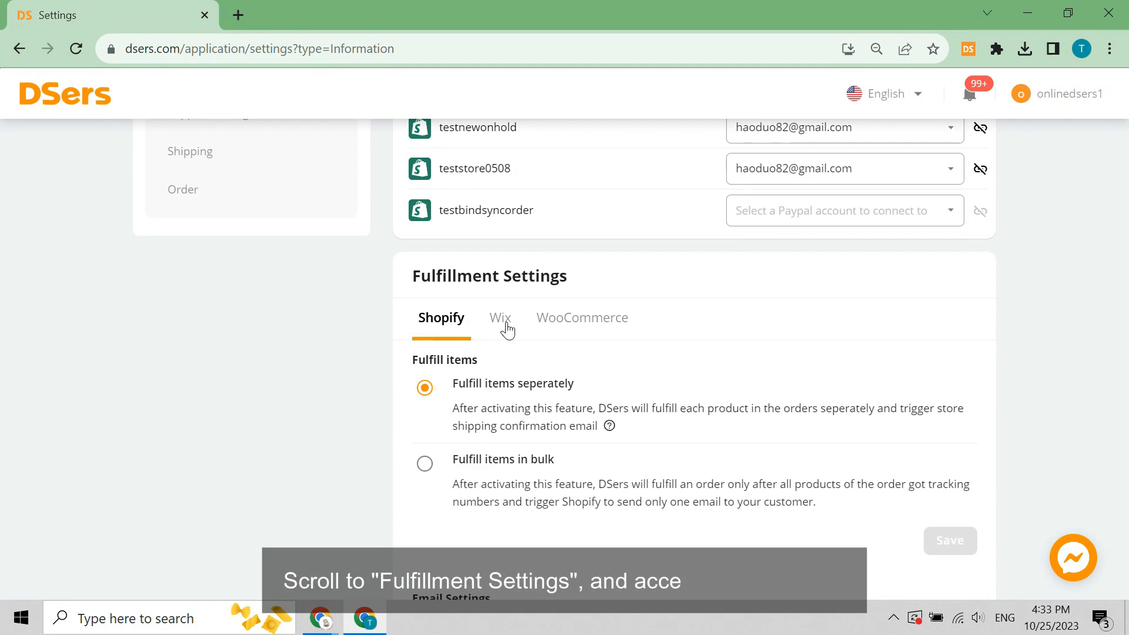
click(499, 317)
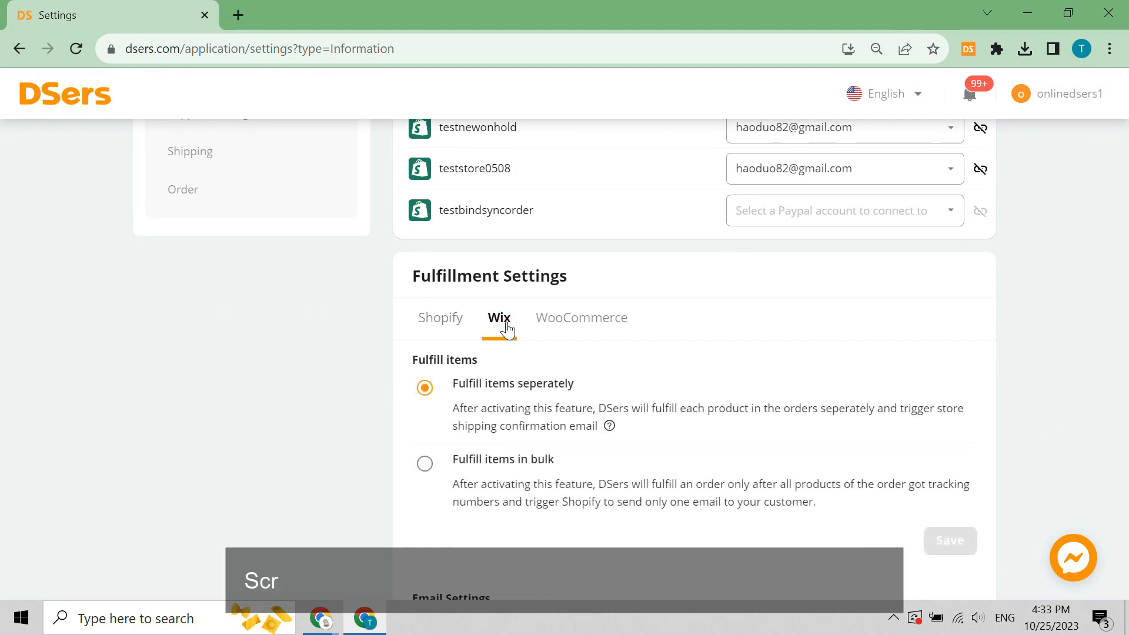
scroll(down, 3)
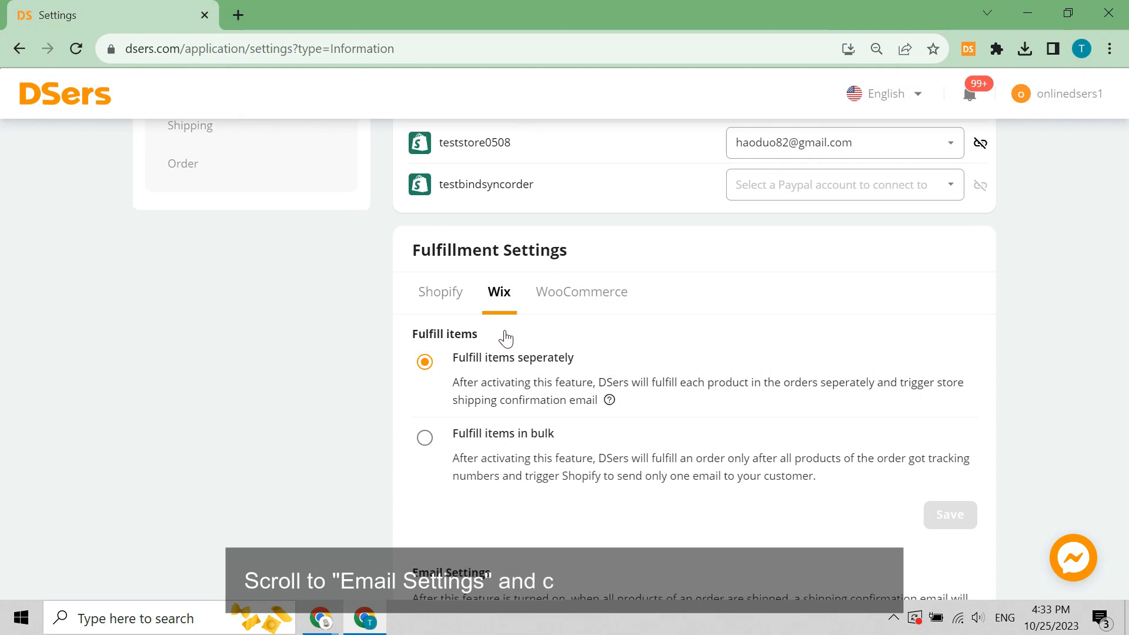
Set the Wix email shipping carrier to Canada Post
scroll(down, 3)
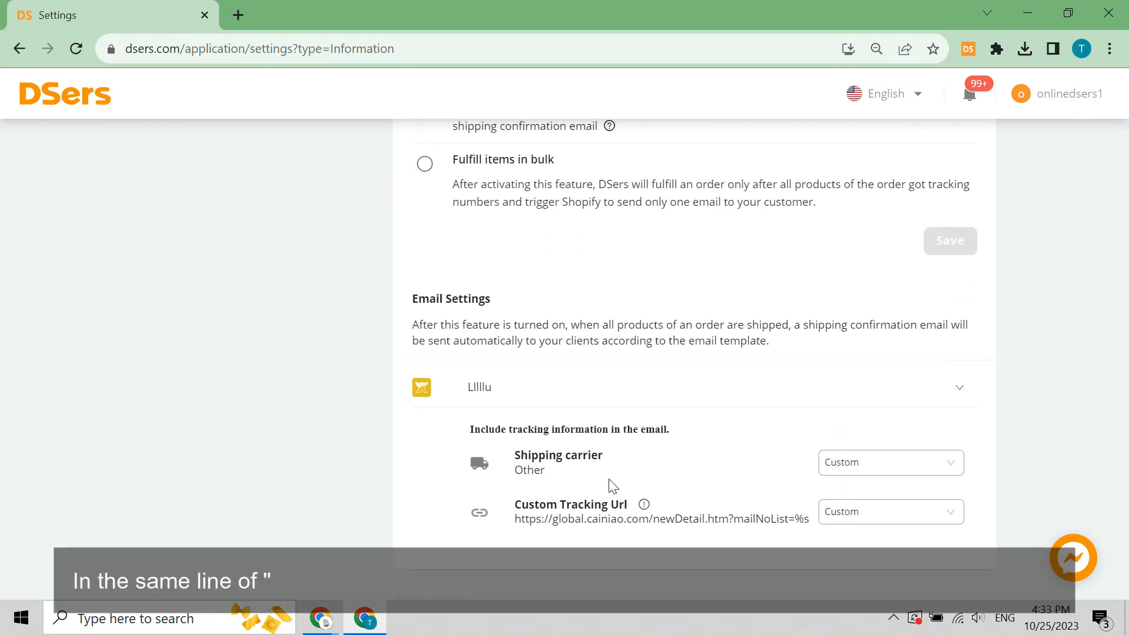
click(890, 462)
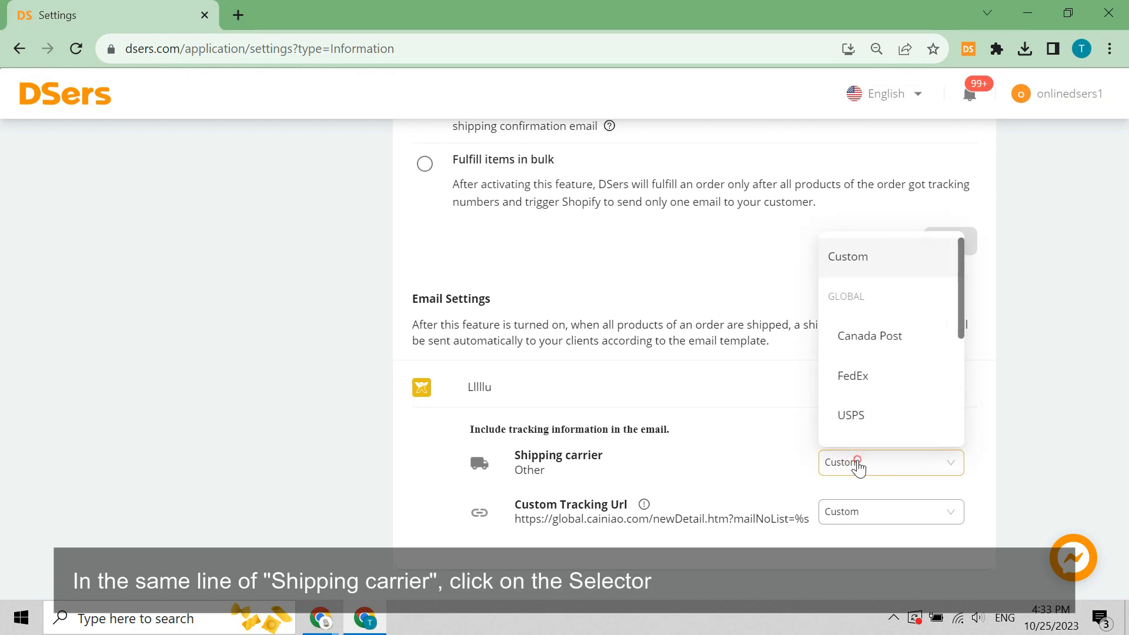
click(869, 335)
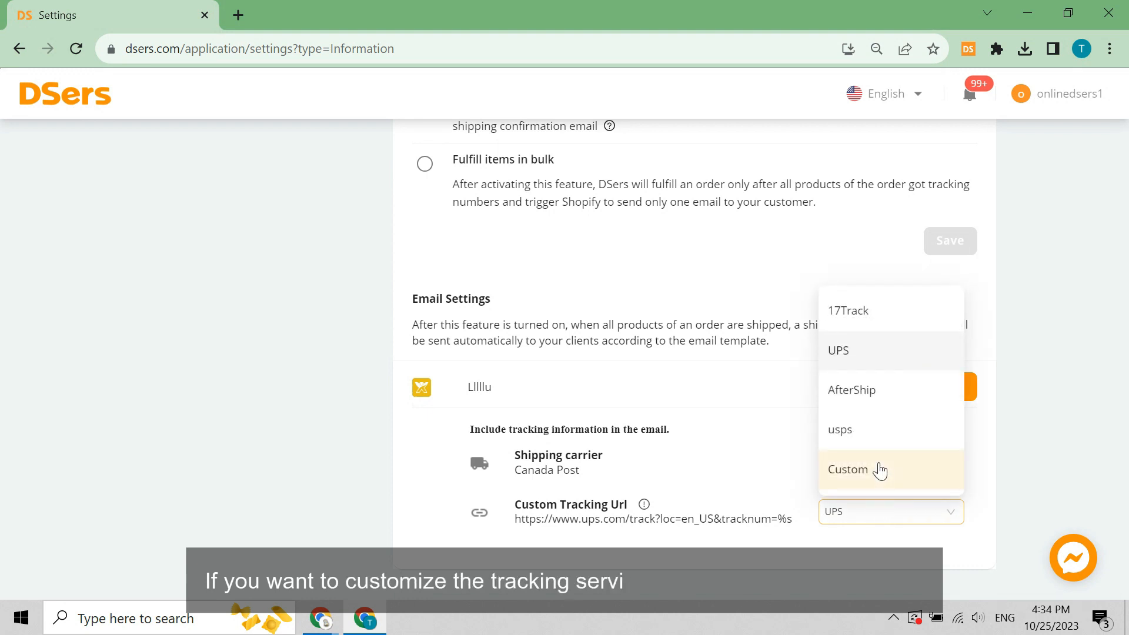
click(848, 469)
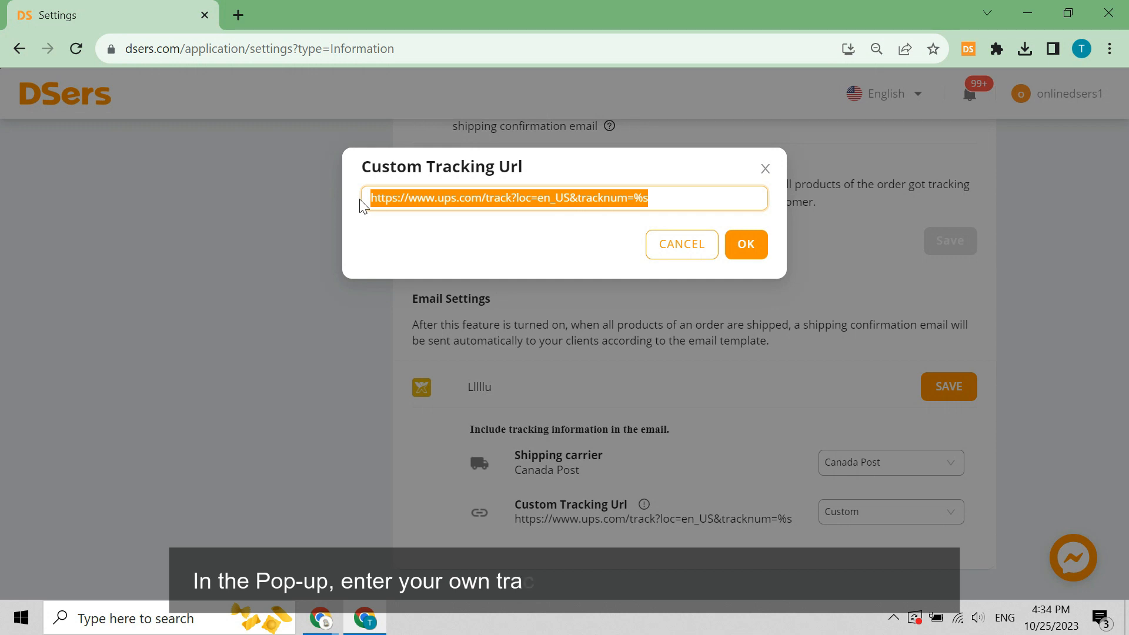
text(https://test.com/track?loc=en_US&tracknum=%s)
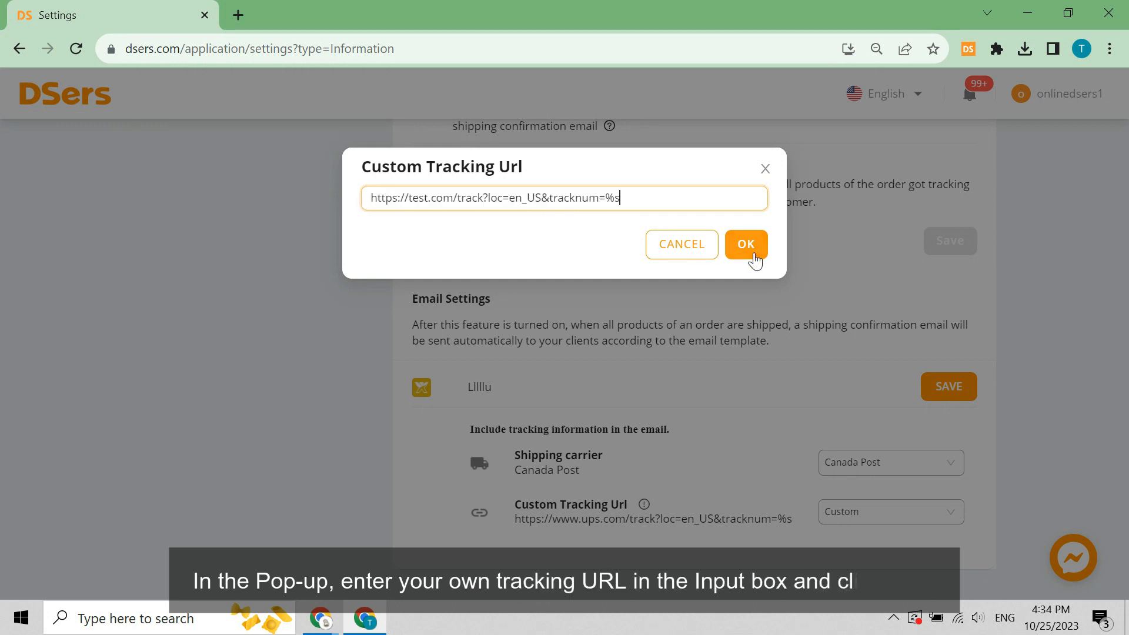
click(745, 245)
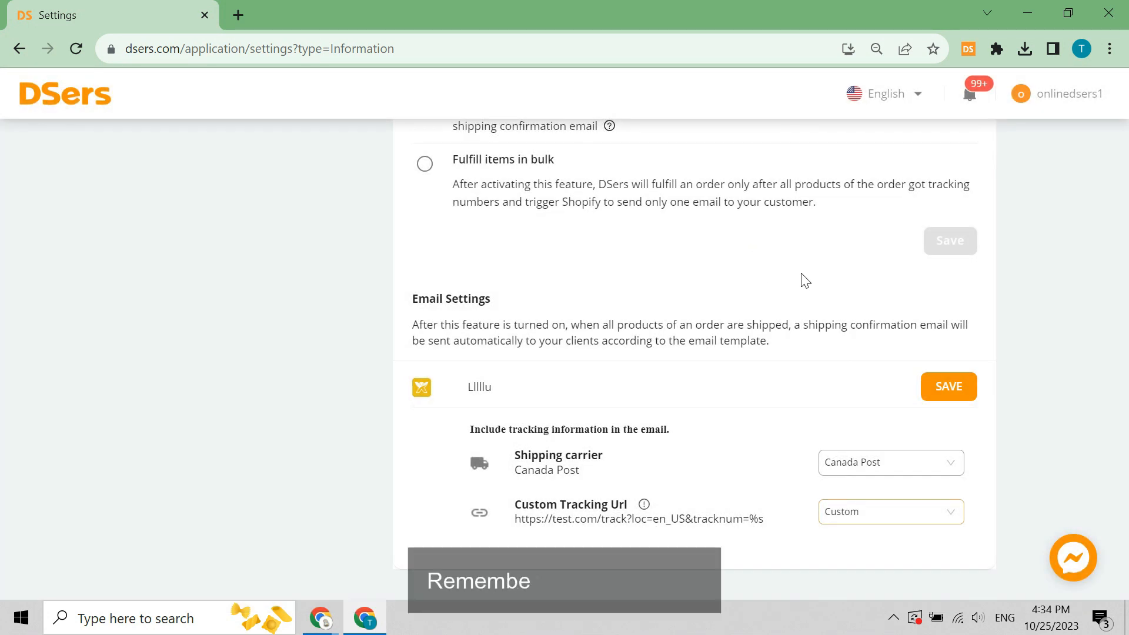
click(948, 386)
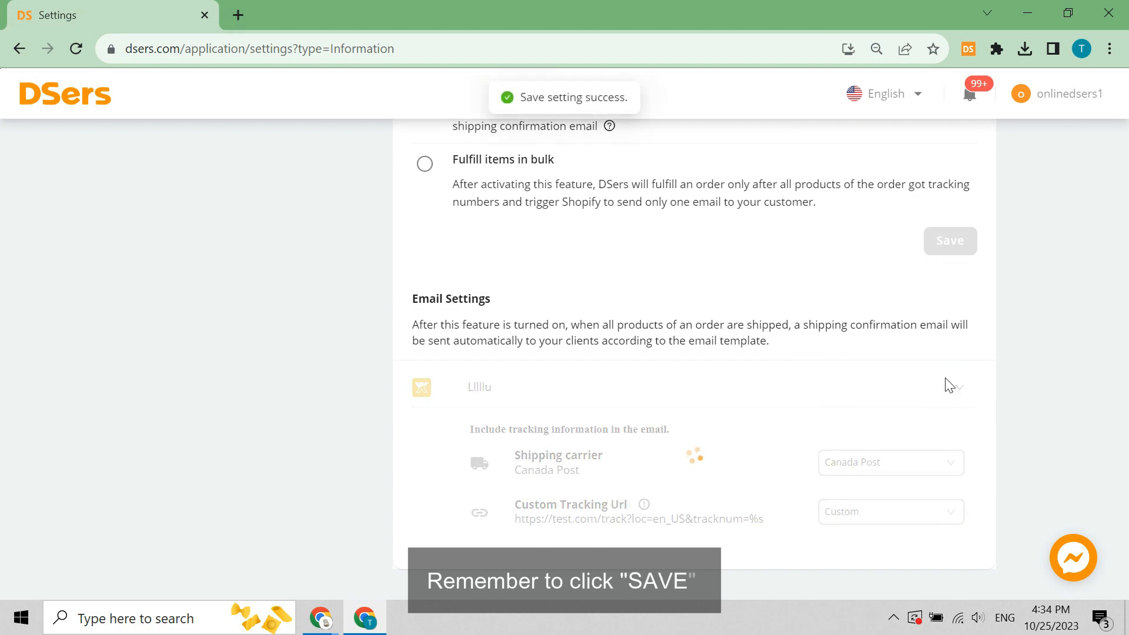